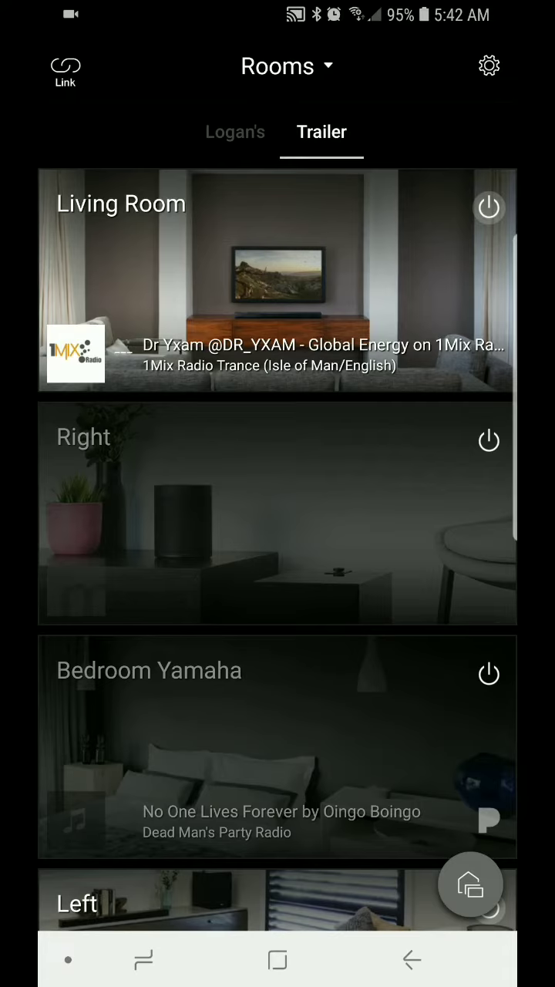
# Step: Open MusicCast Settings from the gear icon on the Rooms screen
pyautogui.click(488, 65)
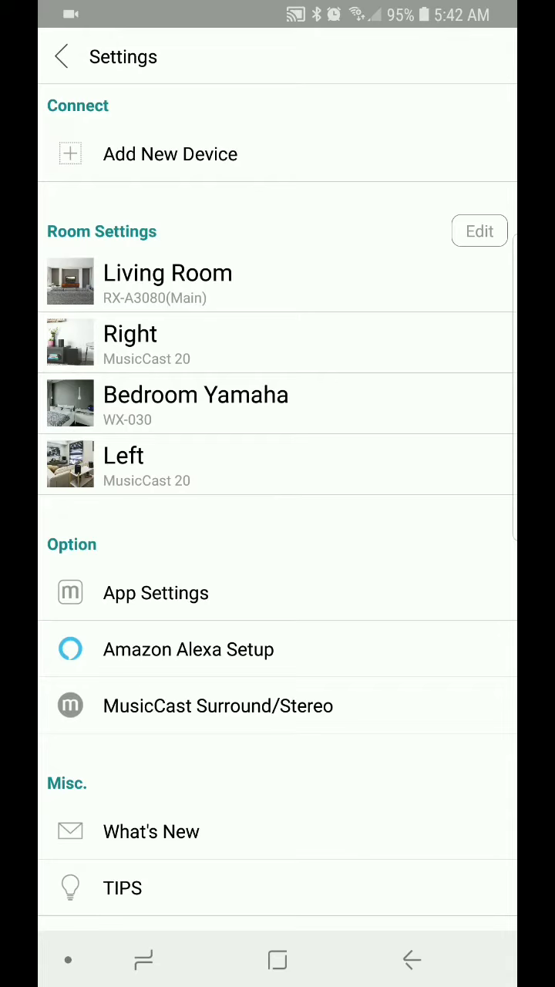
# Step: Open MusicCast Surround/Stereo and select the Living Room receiver
pyautogui.click(218, 704)
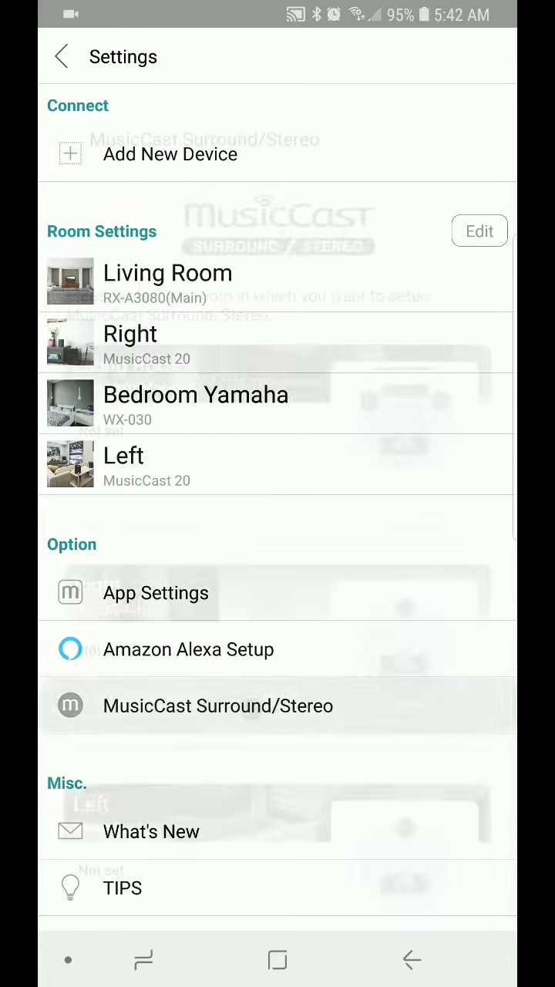
pyautogui.click(218, 705)
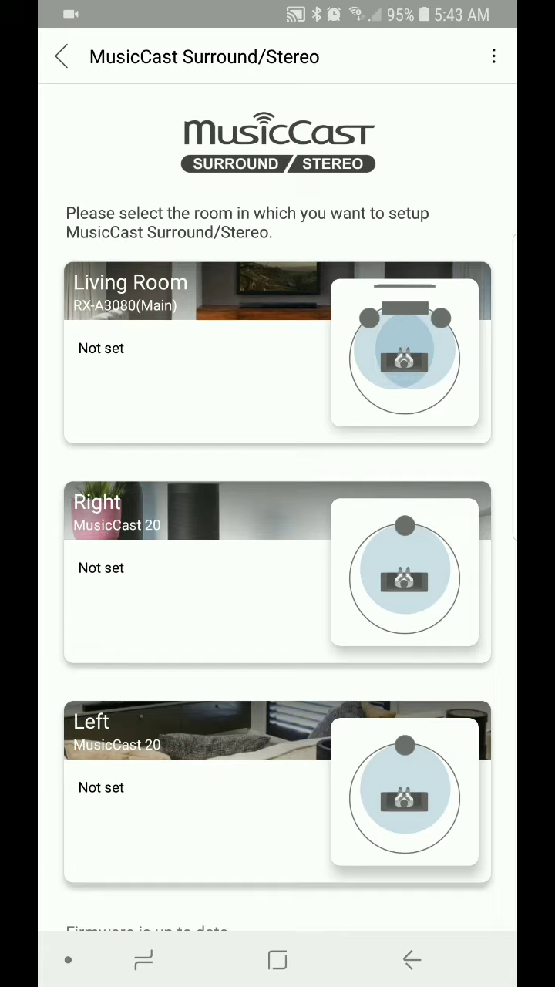
pyautogui.click(276, 355)
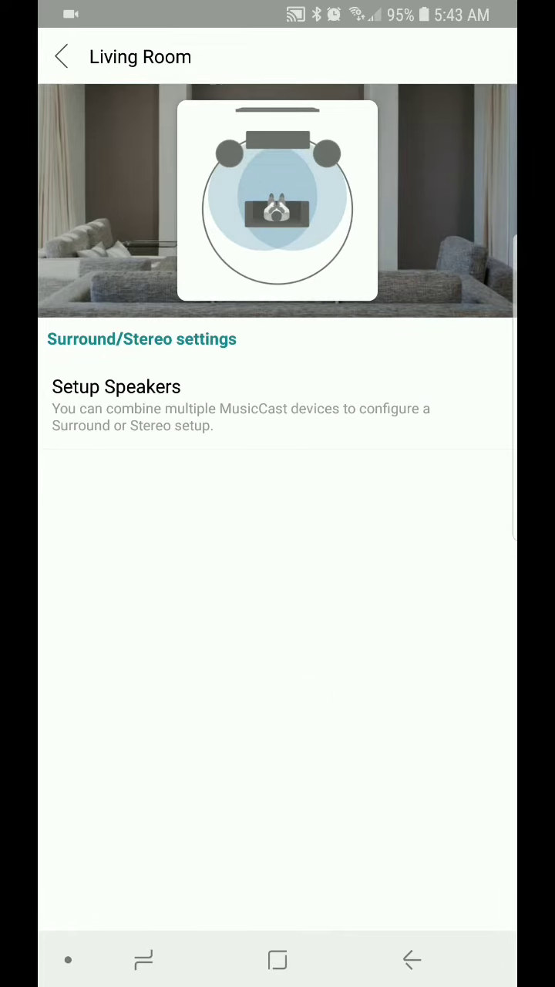
# Step: Enable Surround Speaker L/R, assigning Left as surround left and Right as surround right
pyautogui.click(116, 386)
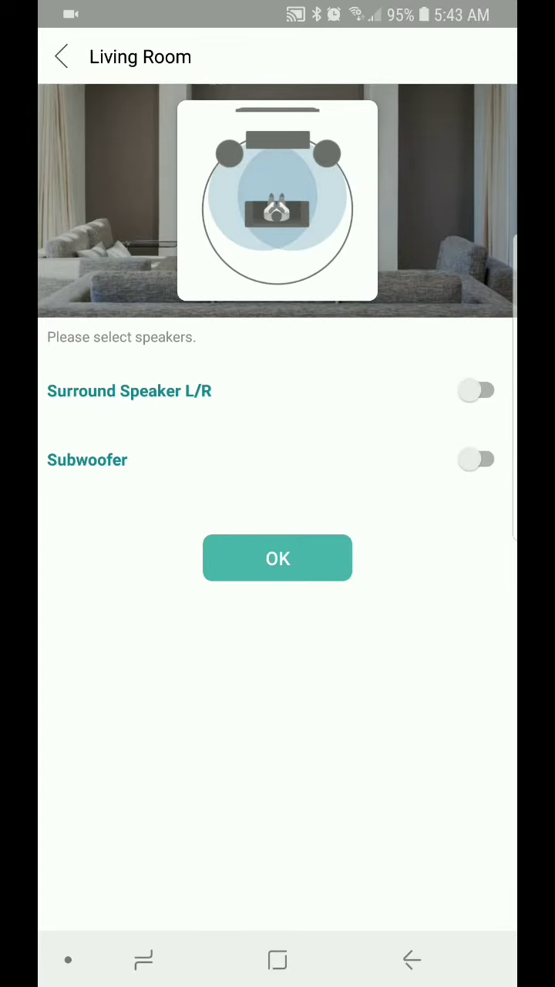
pyautogui.click(476, 390)
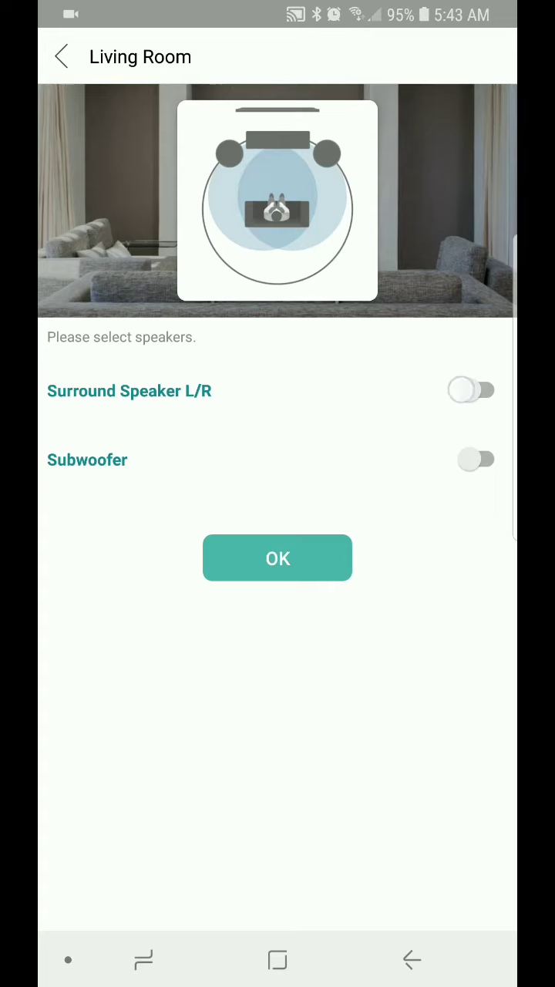
pyautogui.click(472, 391)
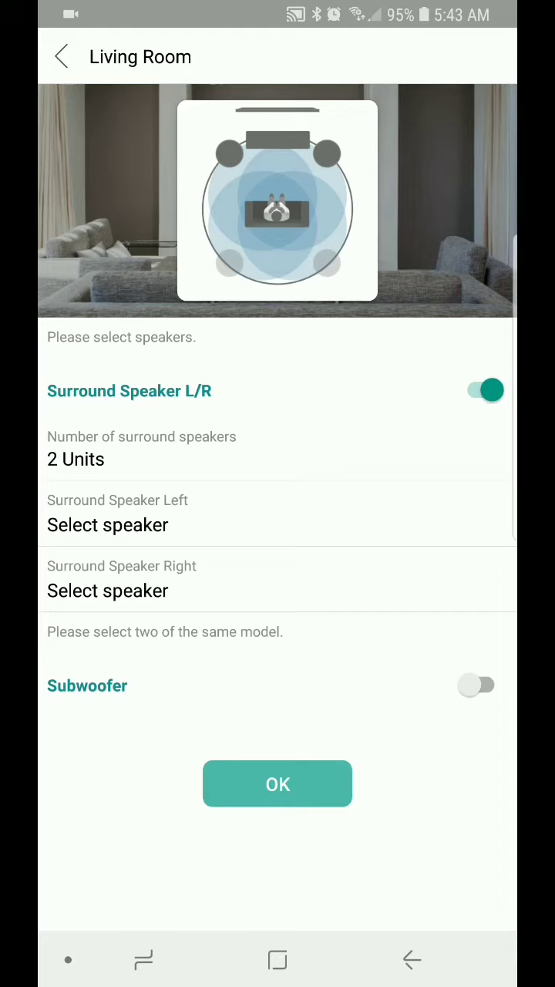
pyautogui.click(108, 513)
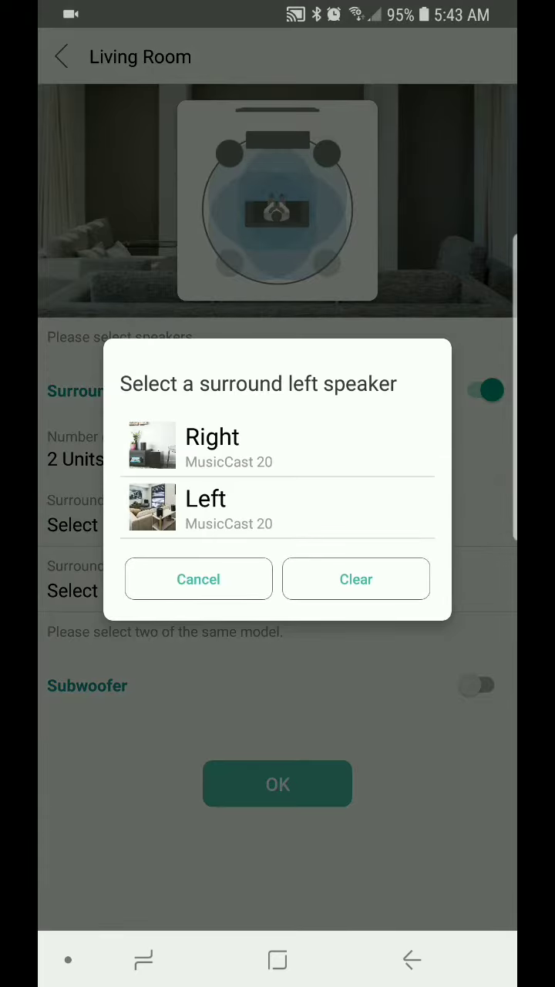
pyautogui.click(205, 498)
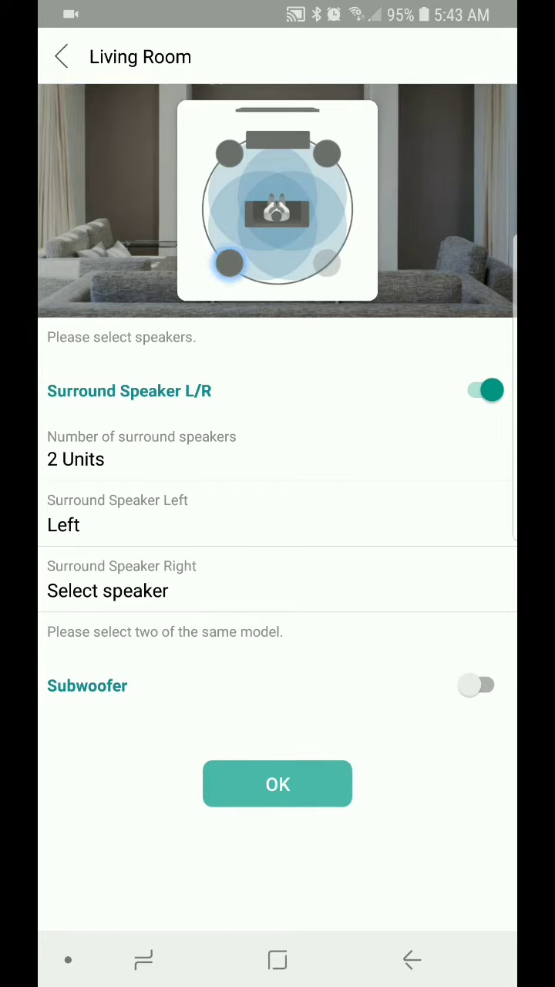
pyautogui.click(108, 590)
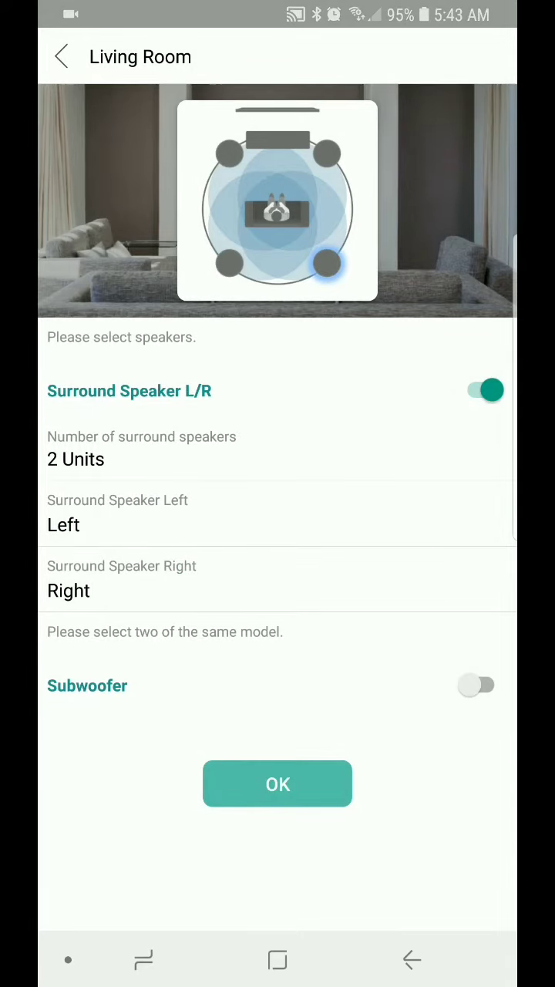
# Step: Confirm the Living Room surround setup and let the connection establish
pyautogui.click(277, 783)
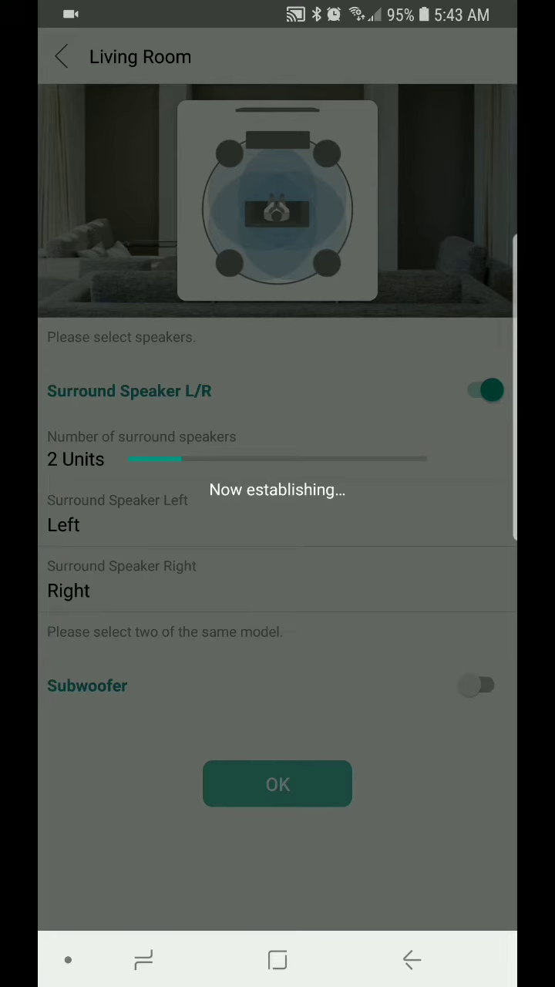
pyautogui.click(277, 783)
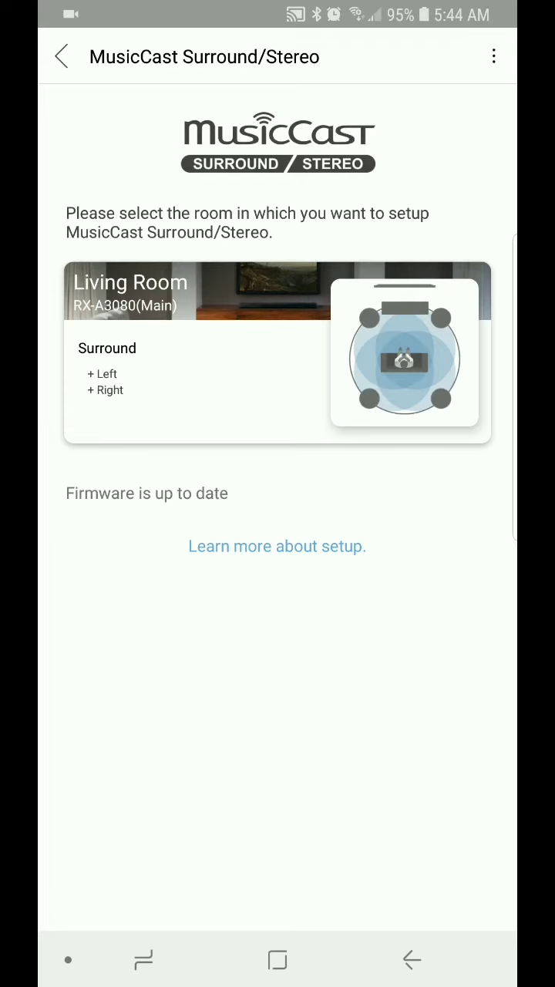
# Step: Back out through Settings to the Rooms screen listing Living Room and Bedroom Yamaha
pyautogui.click(62, 56)
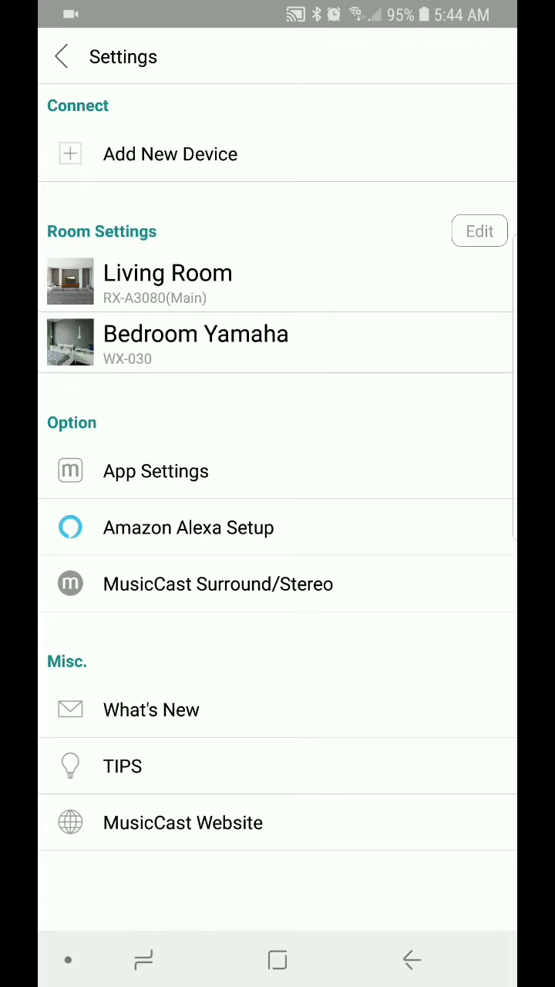
pyautogui.click(61, 56)
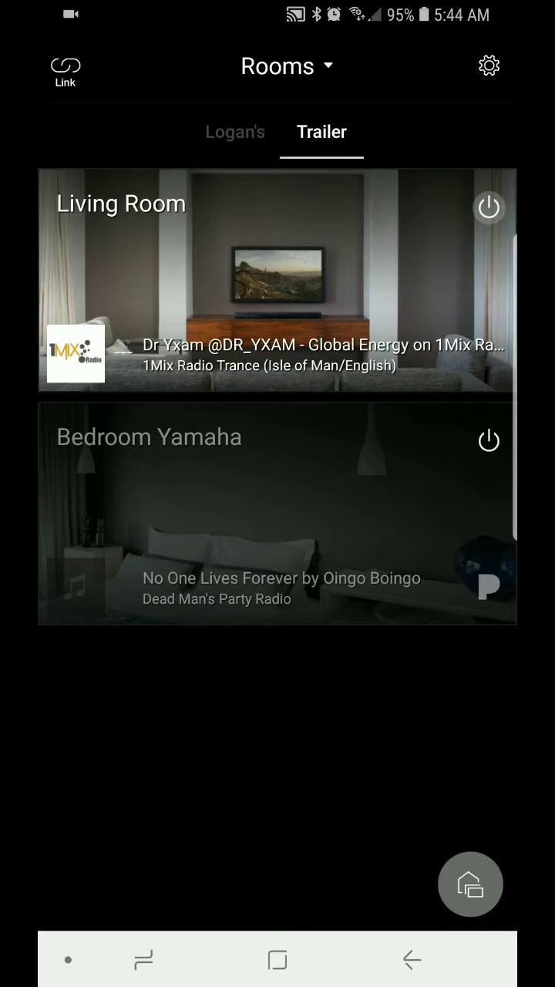